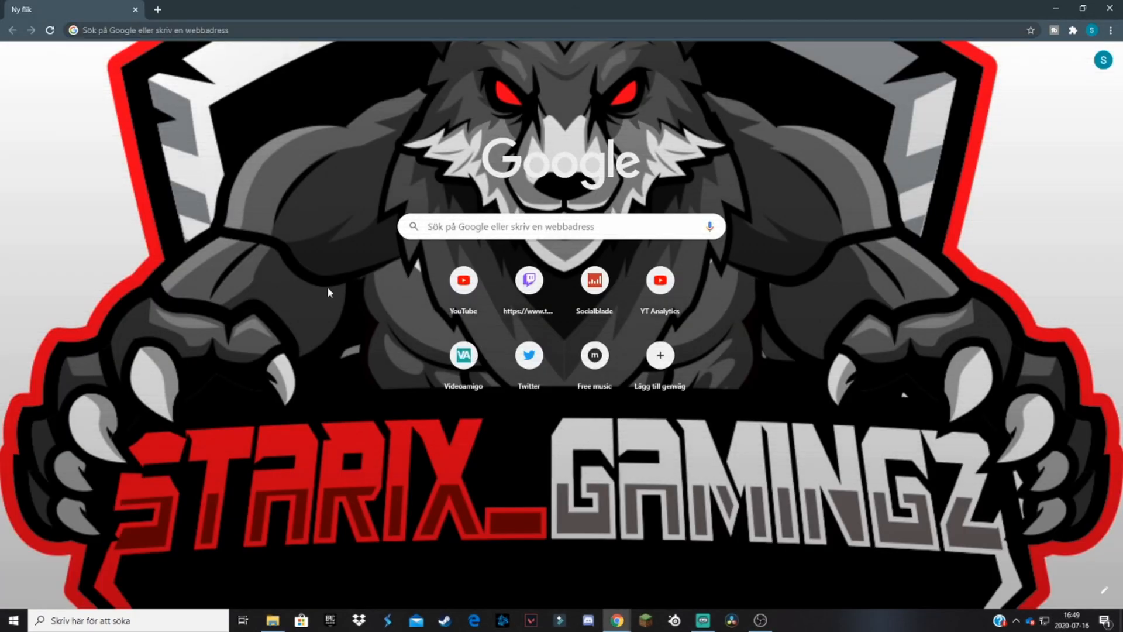
mouse_move(347, 322)
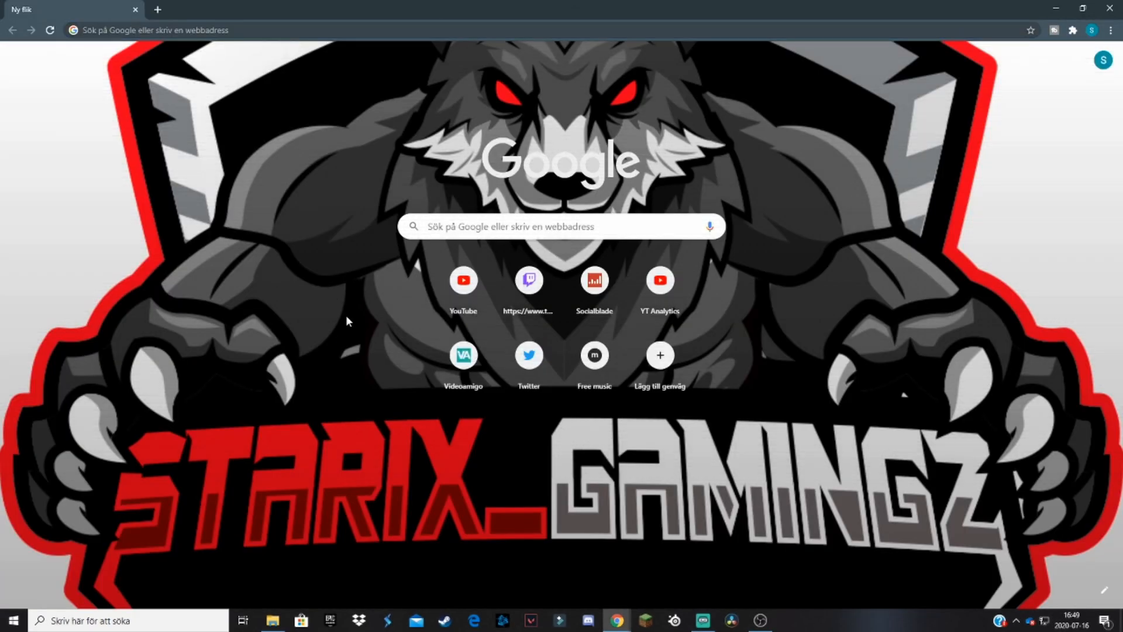
mouse_move(479, 620)
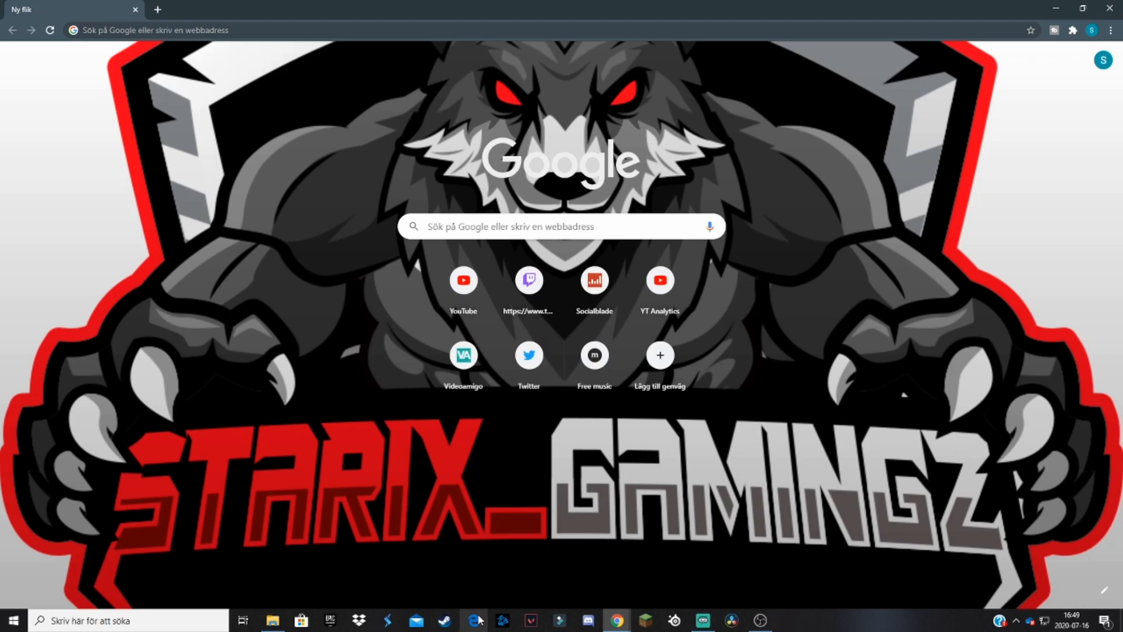
mouse_move(380, 442)
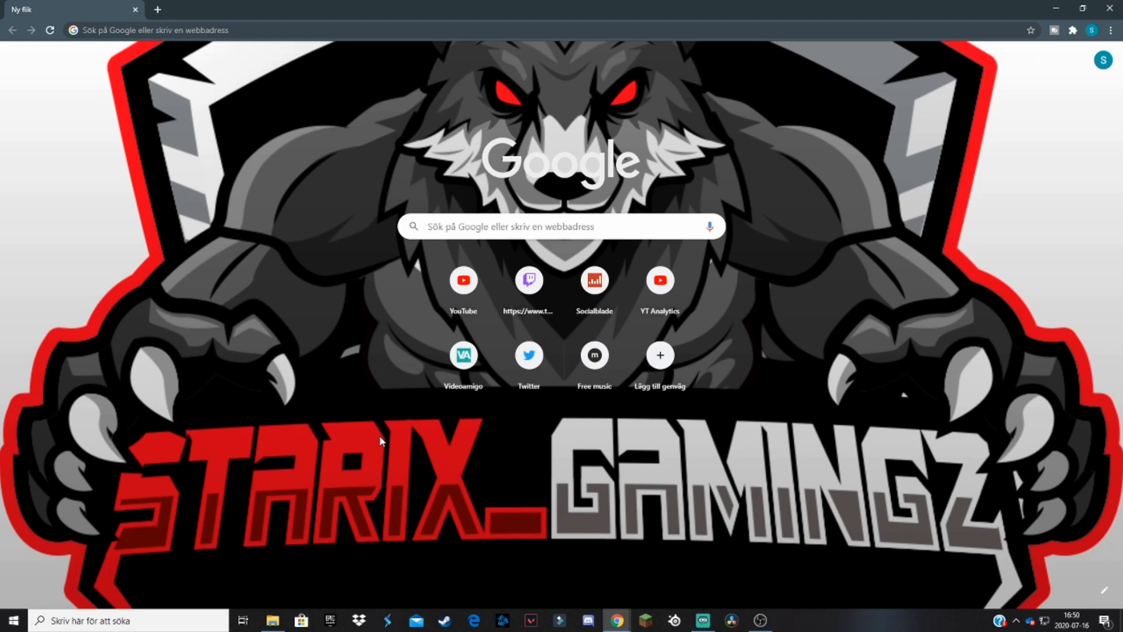
mouse_move(142, 91)
text(so)
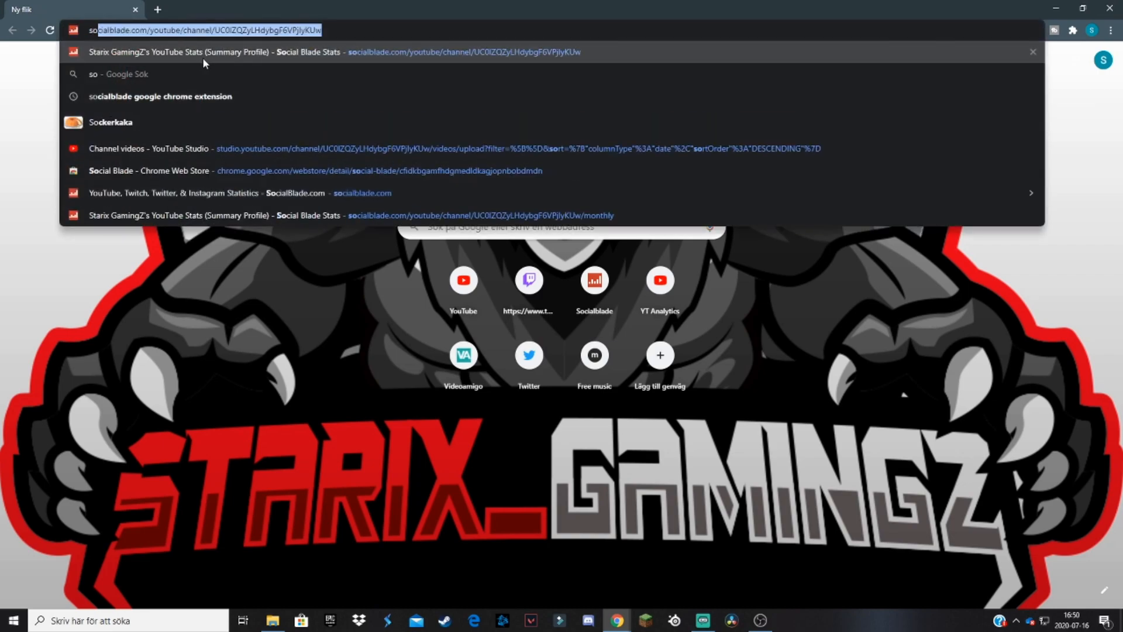
Search Google for 'socialblade google chrome extension' via the address-bar suggestion.
text(cial)
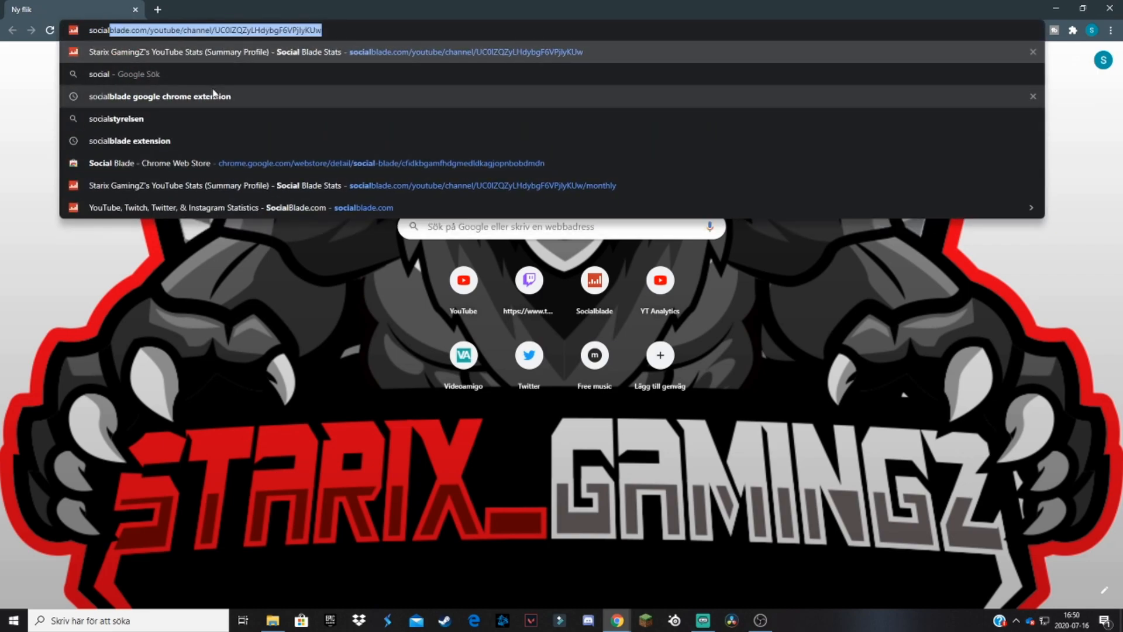
click(159, 95)
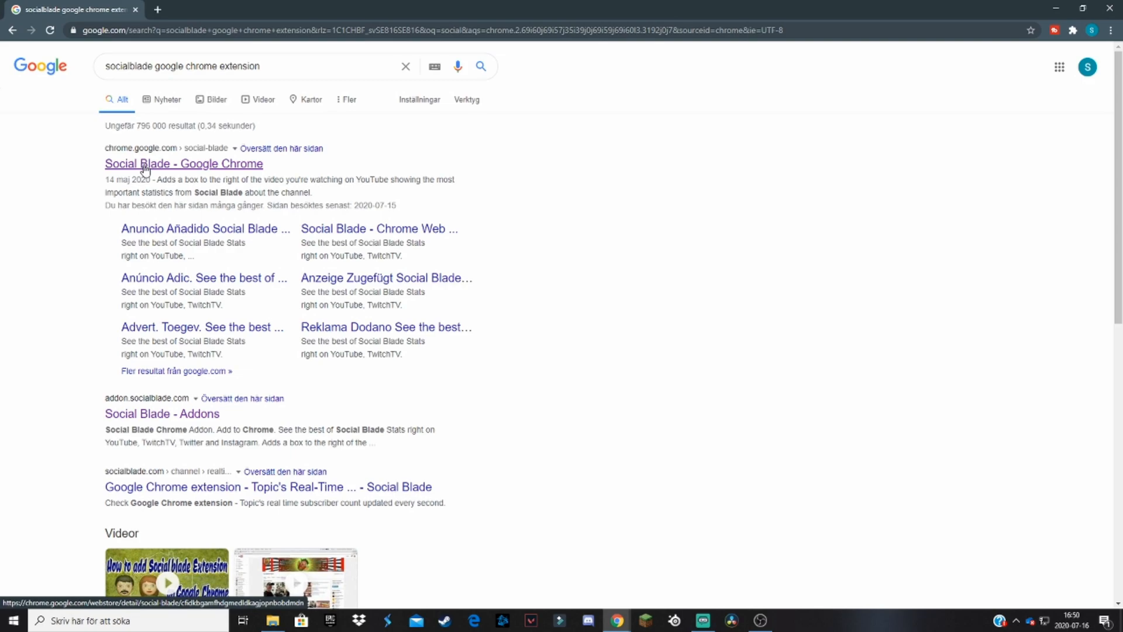
mouse_move(187, 158)
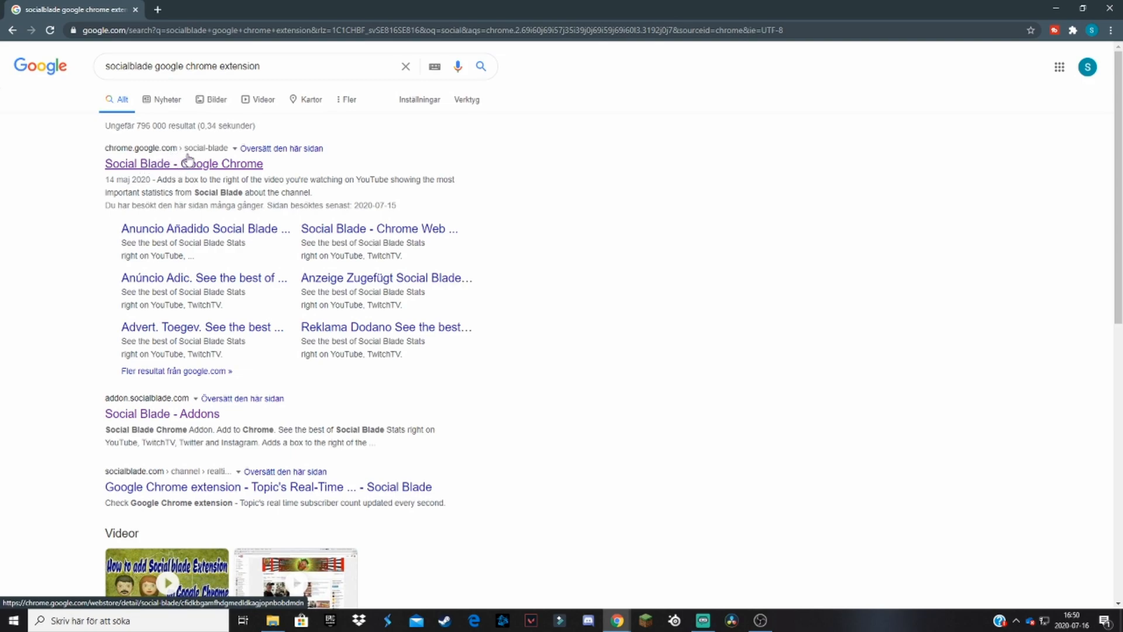
Review the Social Blade Web Store listing's preview images and add the extension to Chrome.
click(184, 164)
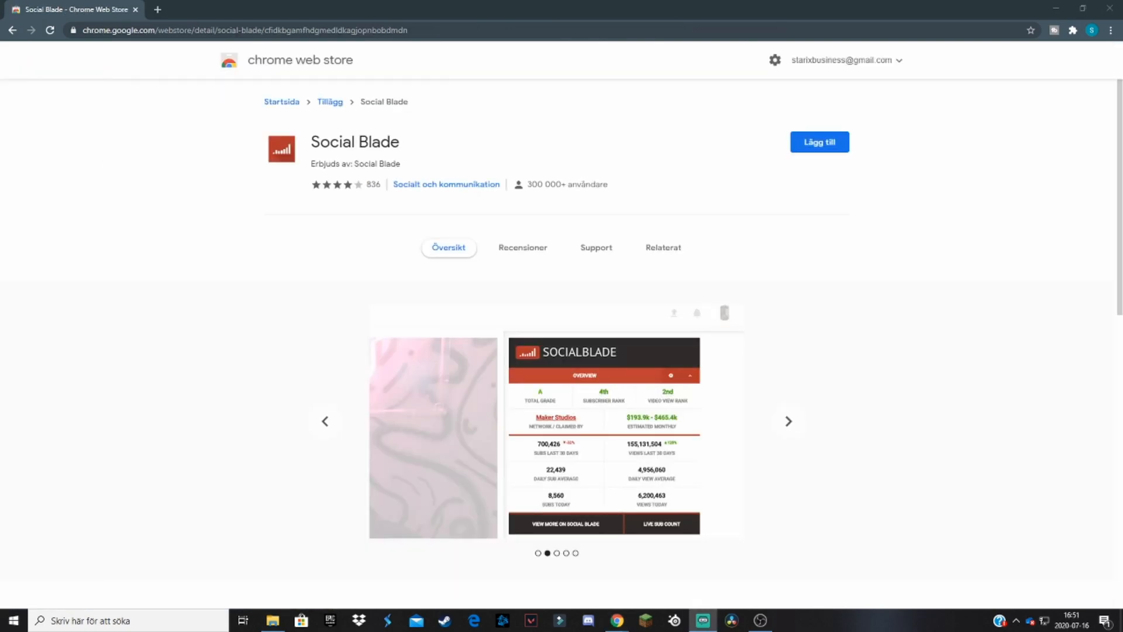
click(787, 420)
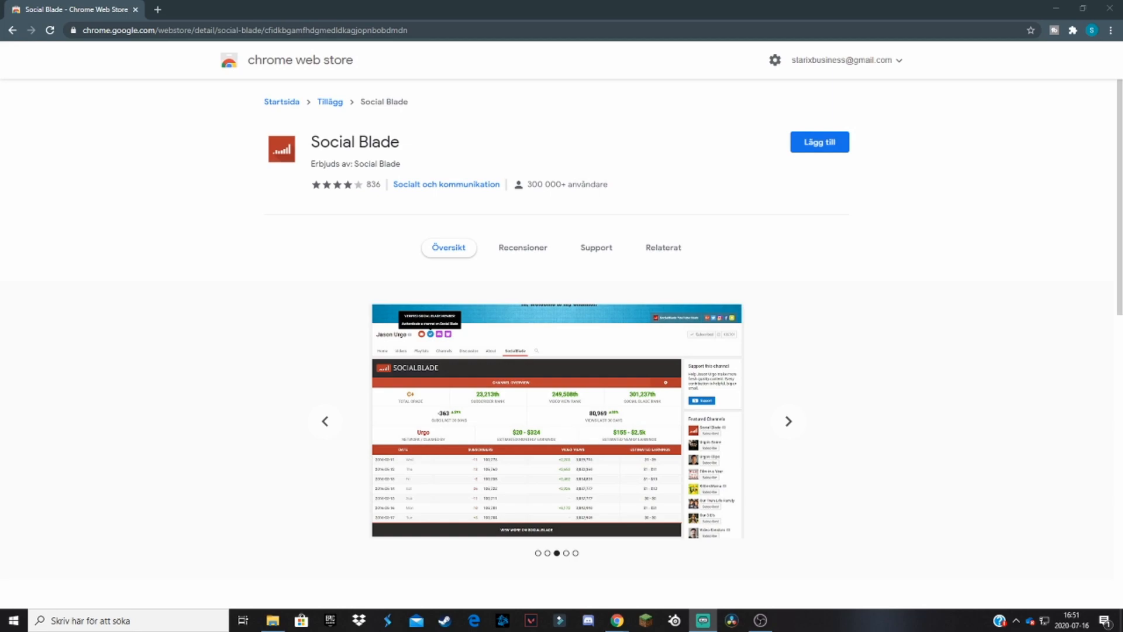
click(787, 421)
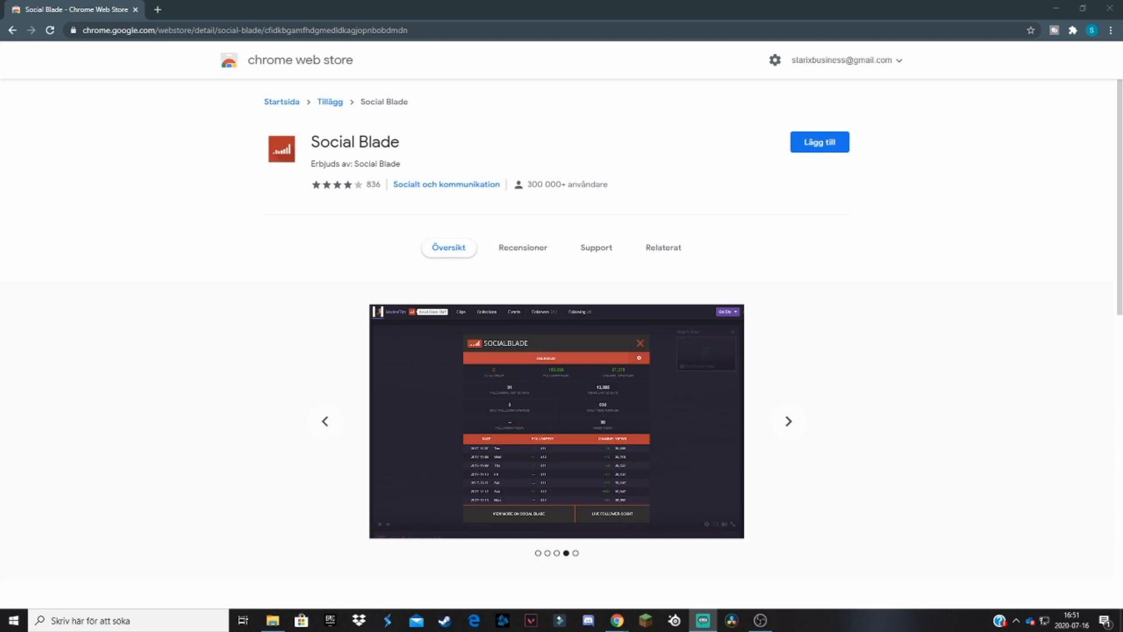
click(787, 420)
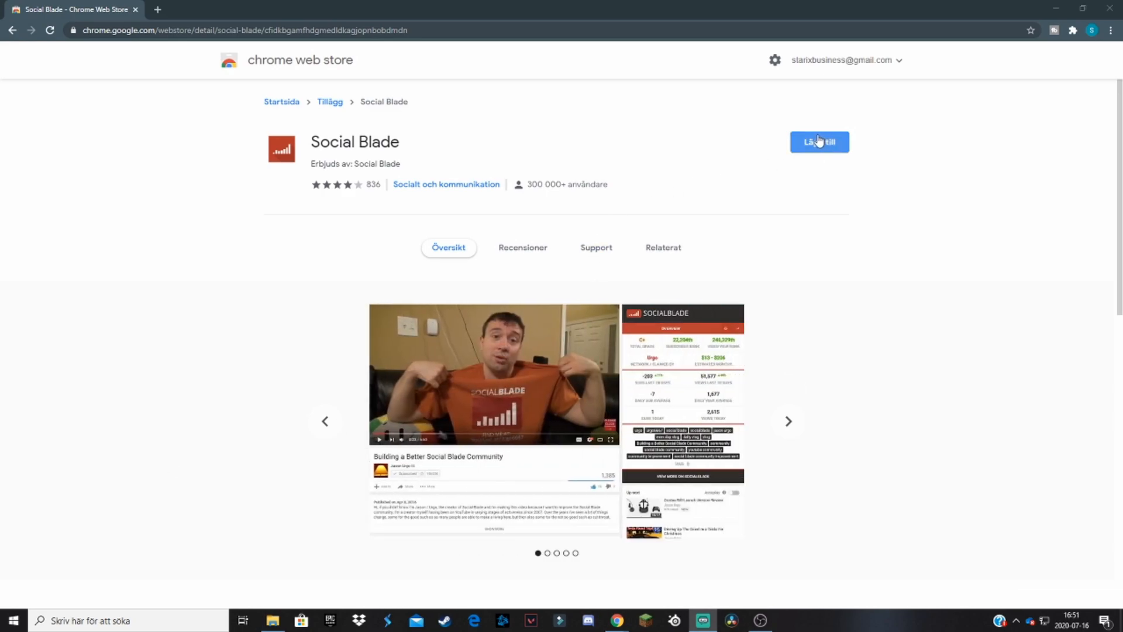
click(819, 141)
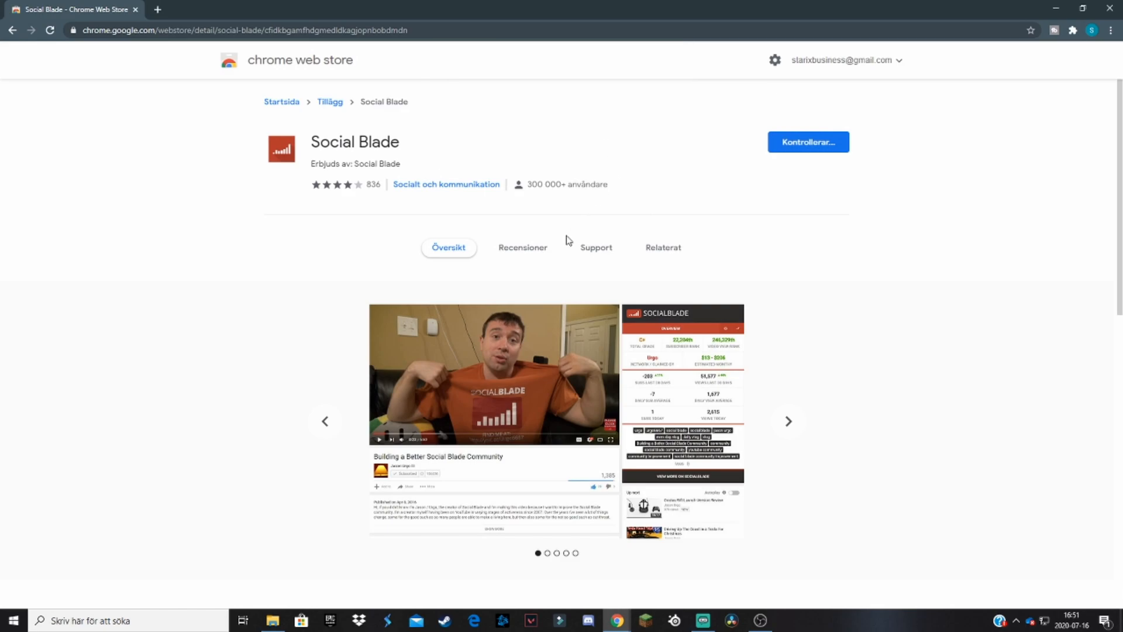
mouse_move(601, 221)
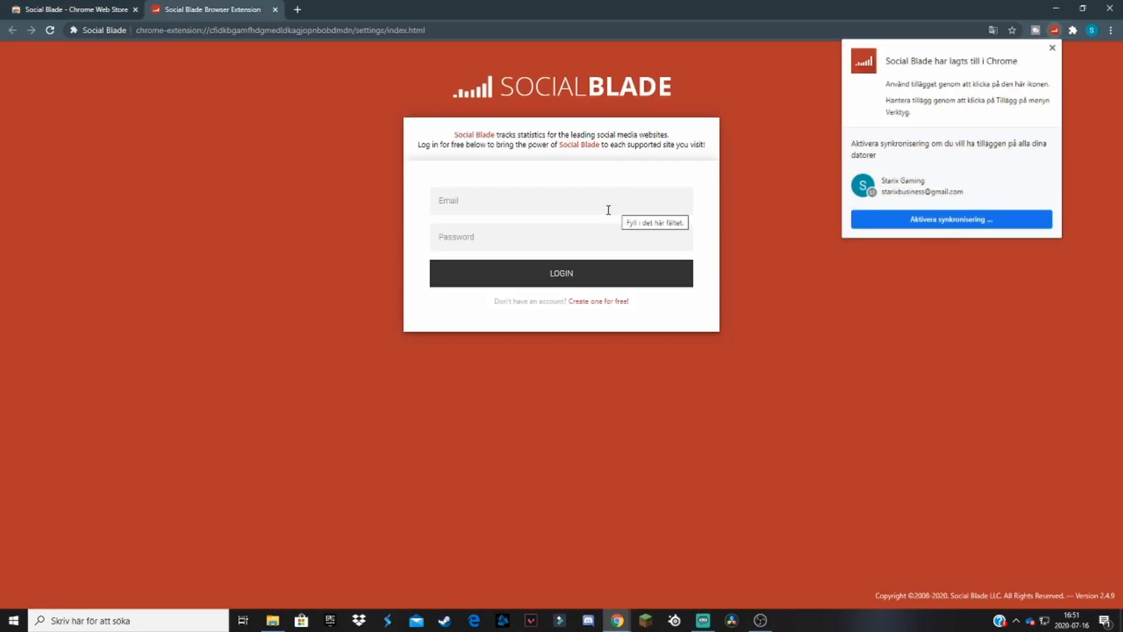
mouse_move(534, 97)
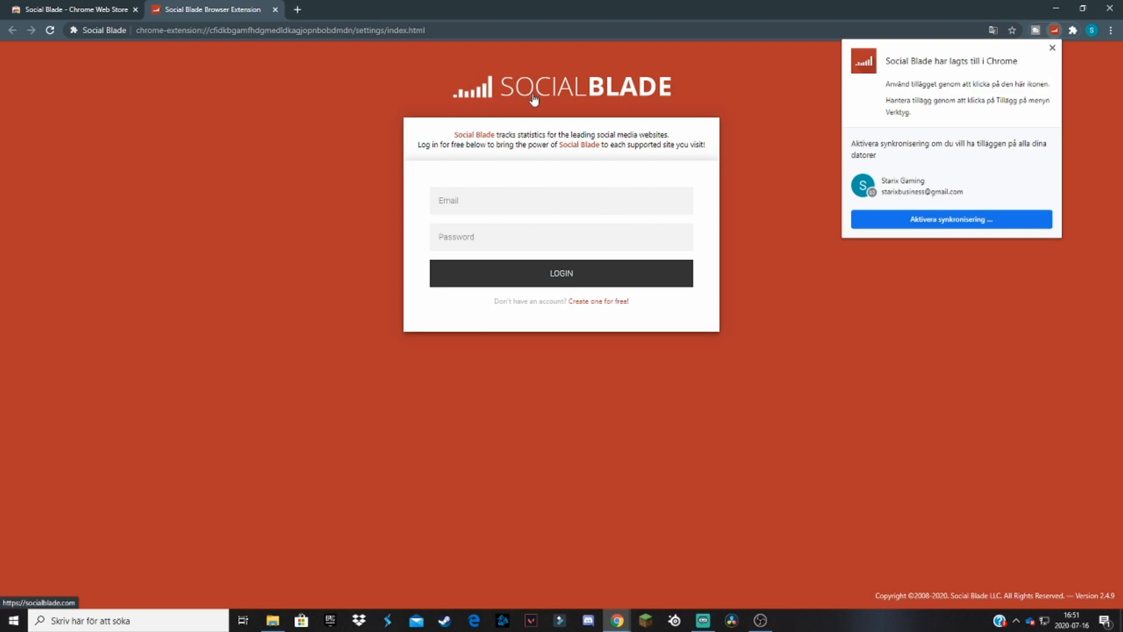
mouse_move(579, 89)
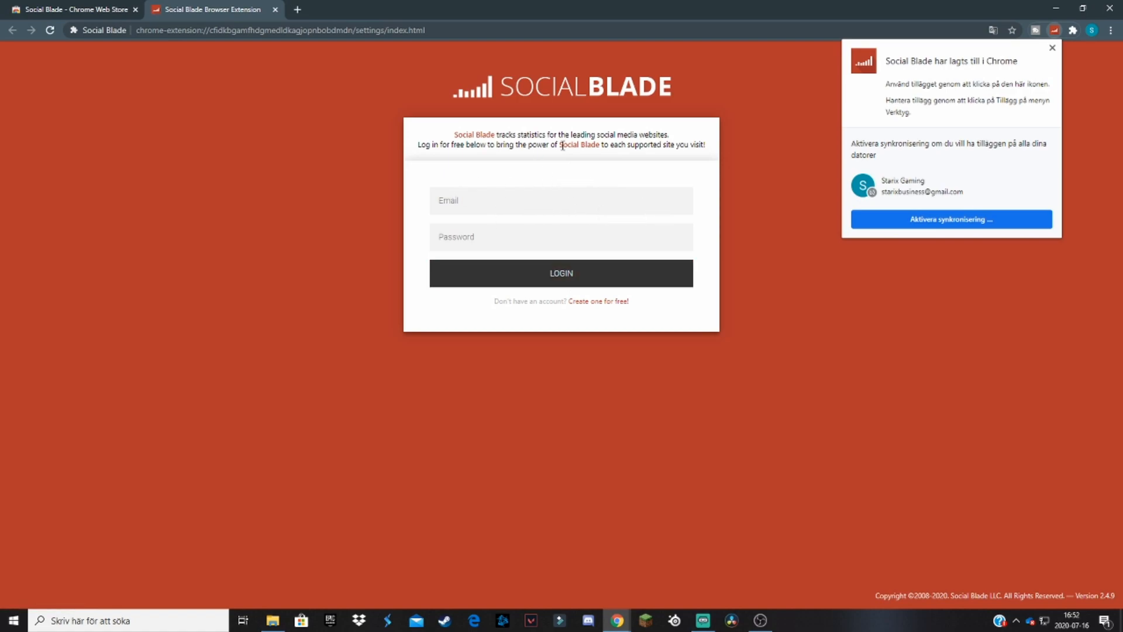
mouse_move(359, 66)
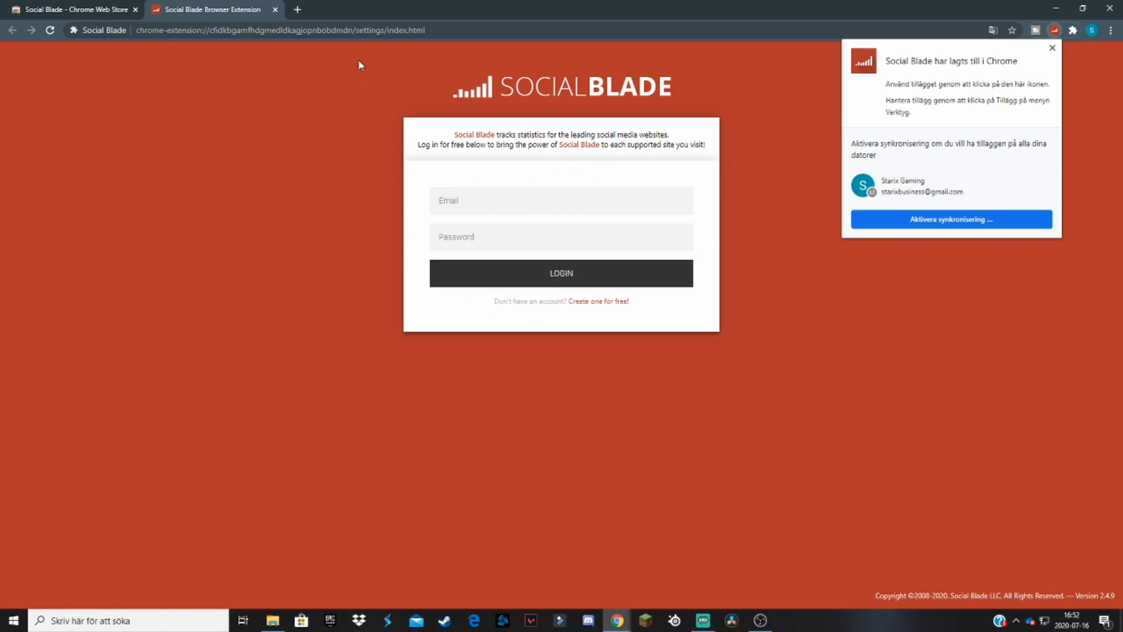
mouse_move(276, 10)
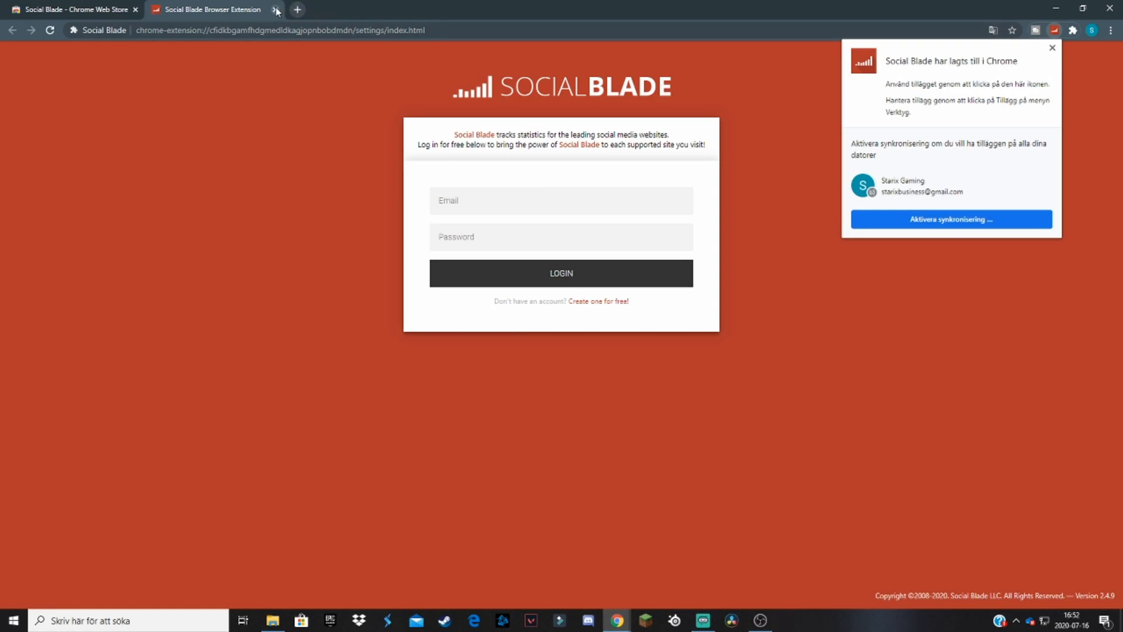
mouse_move(264, 14)
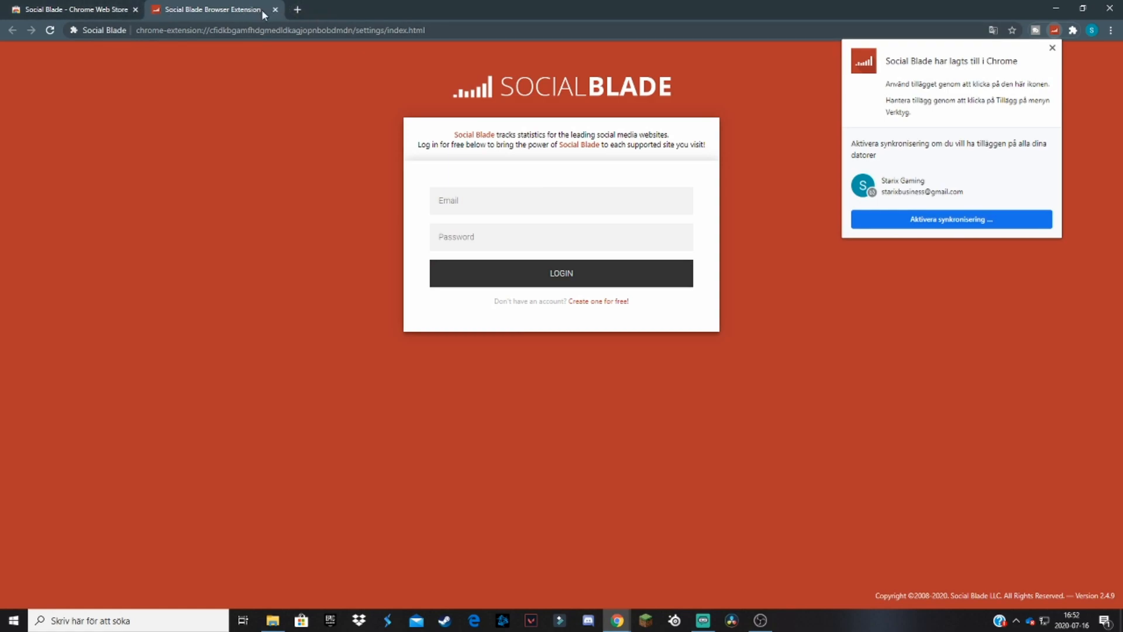
mouse_move(296, 10)
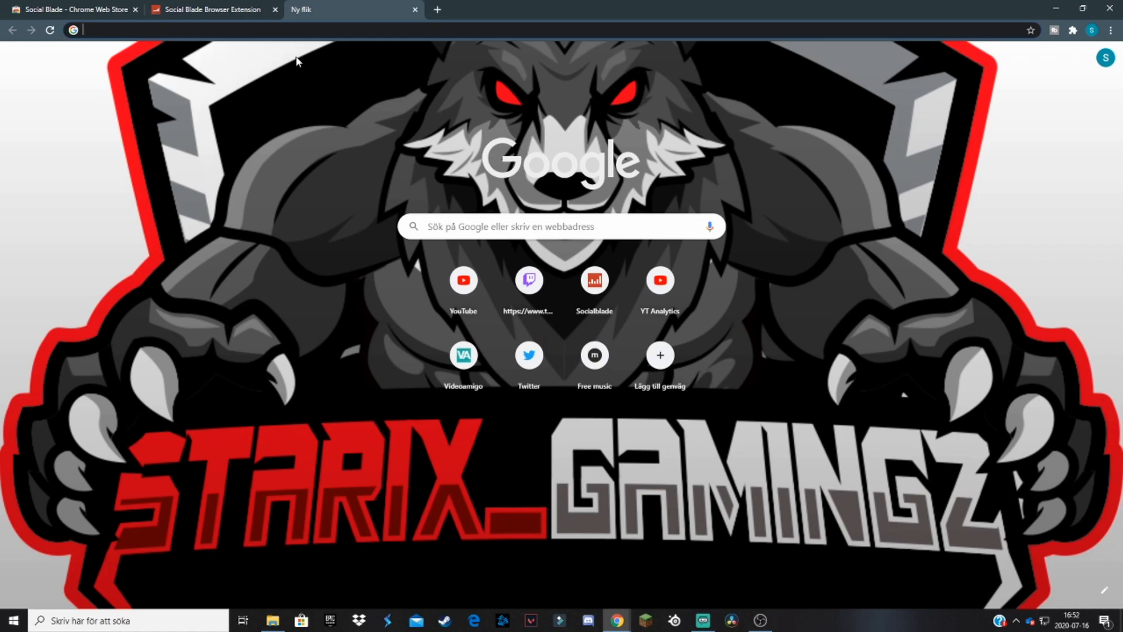
Go to the YouTube Studio dashboard and select the new Live Subscriber Count sidebar item.
text(youtube.com/dashboard)
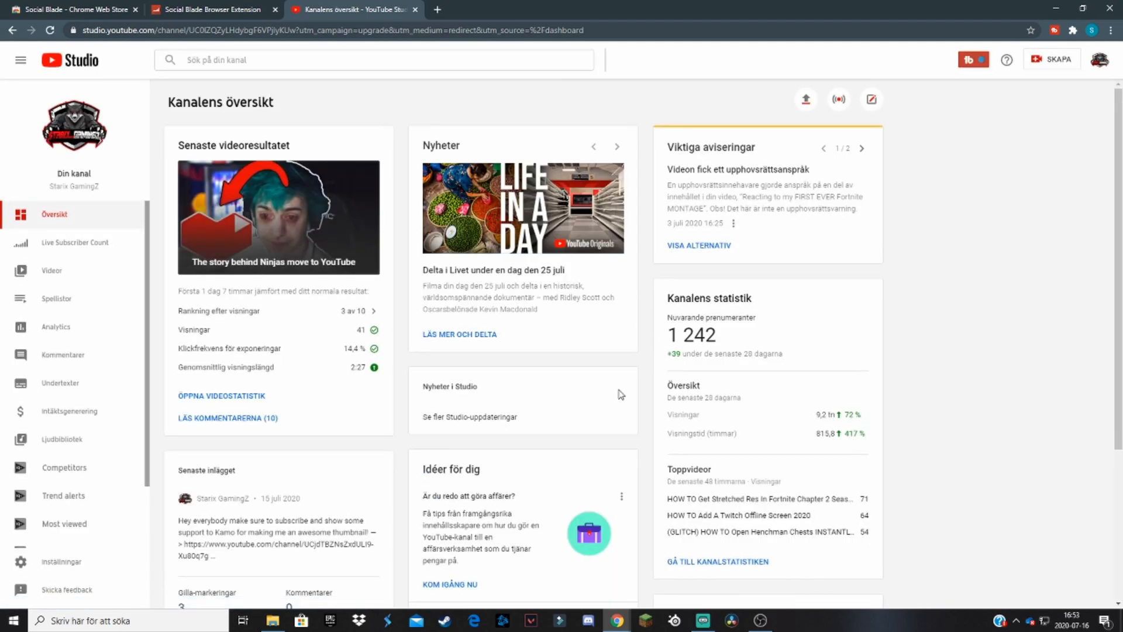
mouse_move(882, 222)
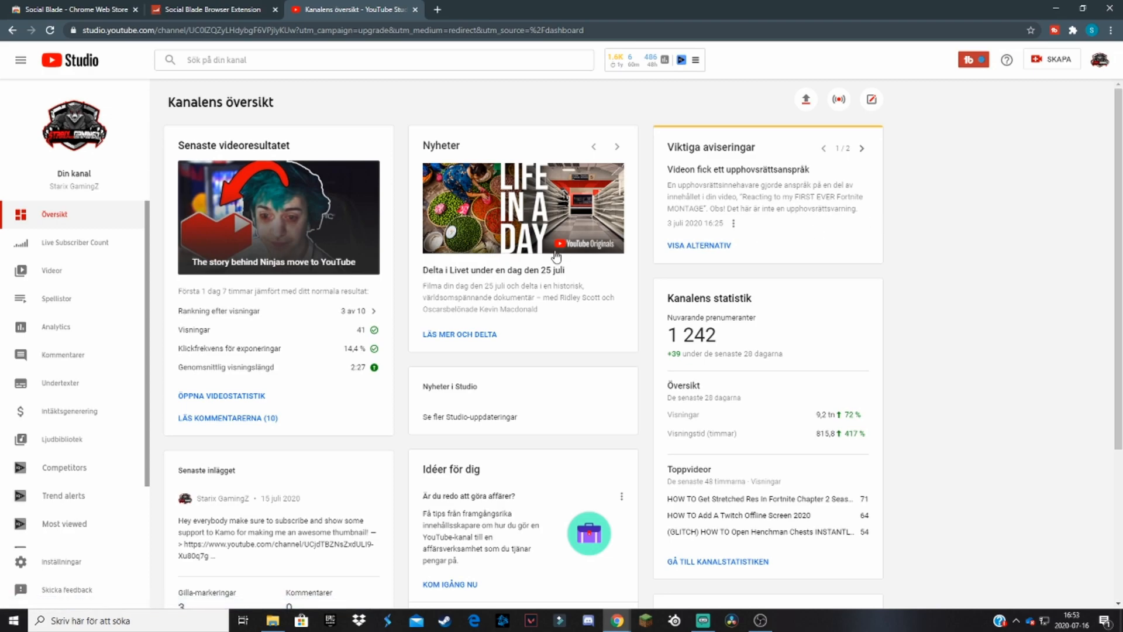
mouse_move(78, 242)
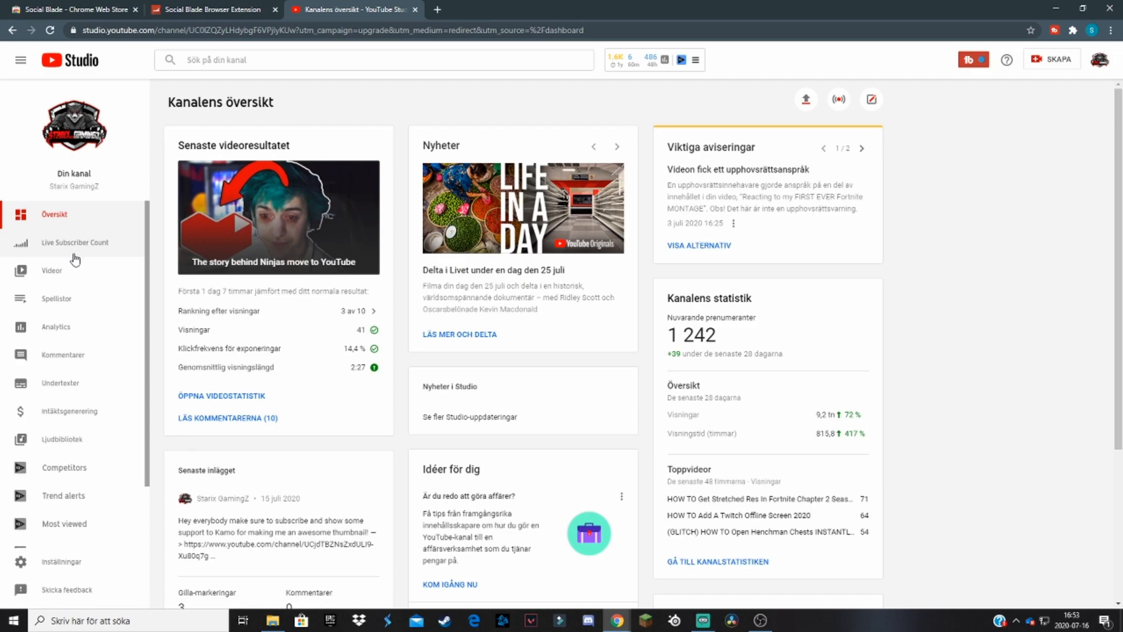
mouse_move(75, 254)
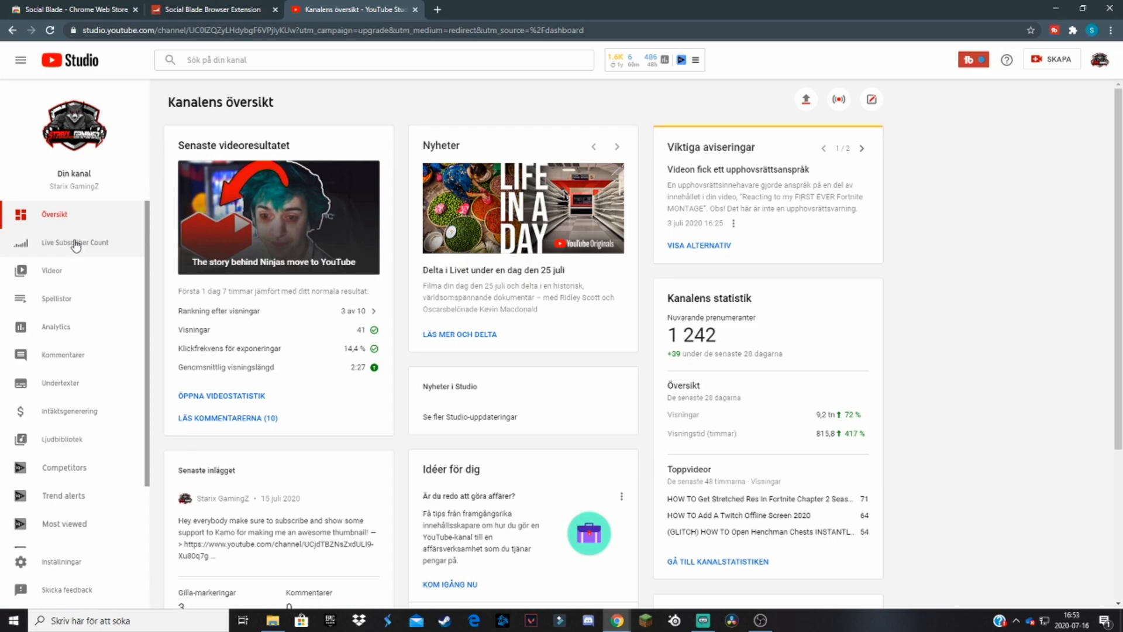
mouse_move(77, 240)
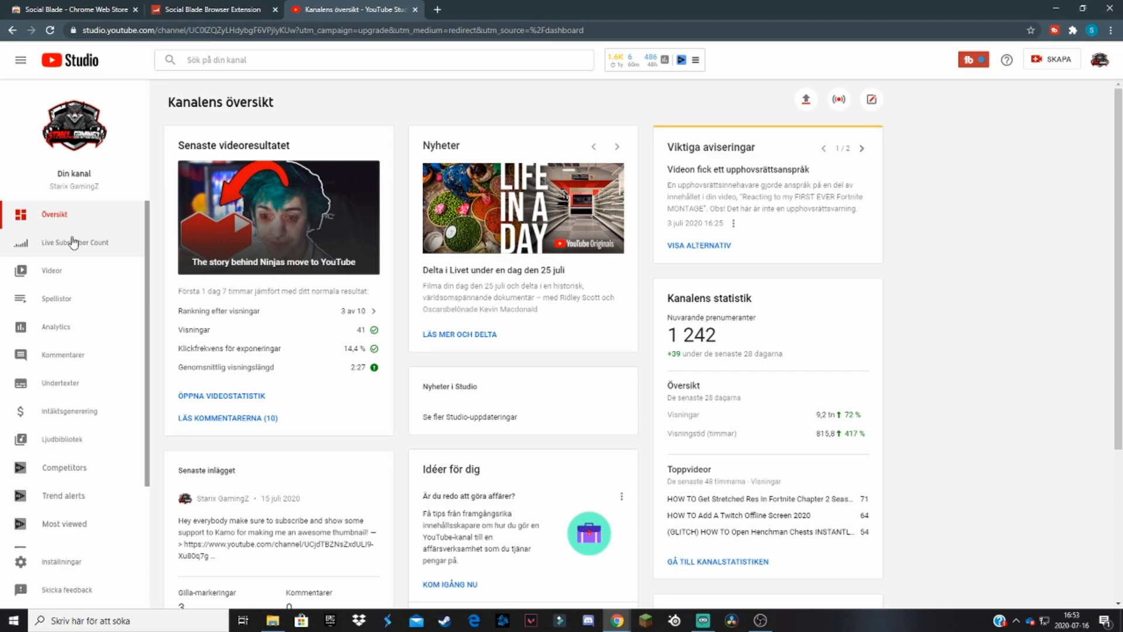
click(75, 243)
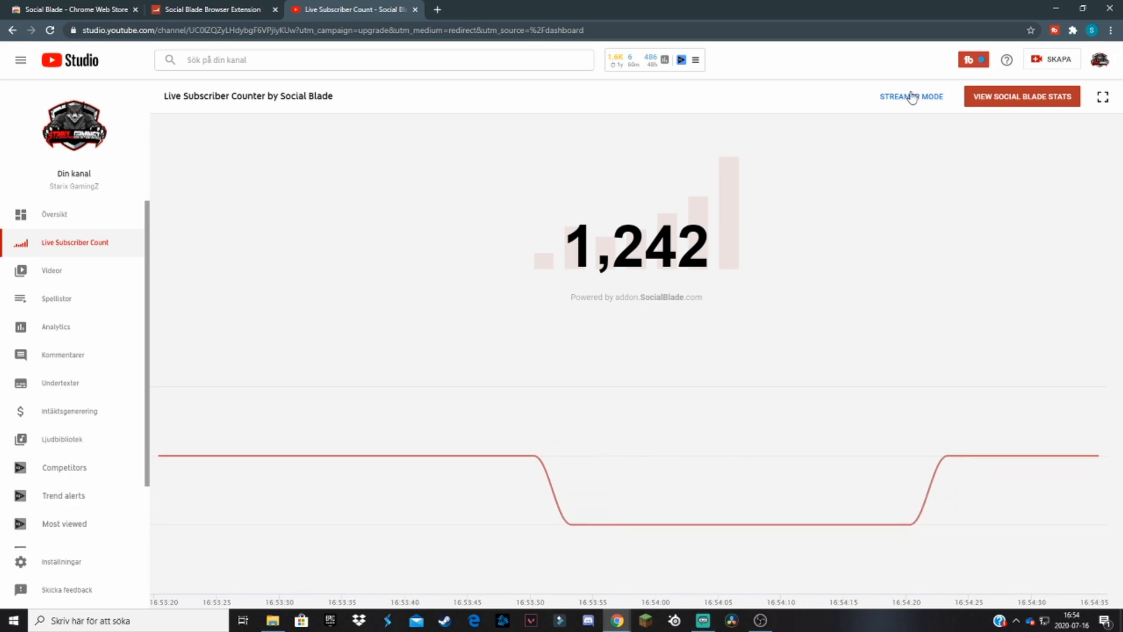
Switch the 1,242 subscriber counter to its green-screen Stream Mode view.
click(910, 96)
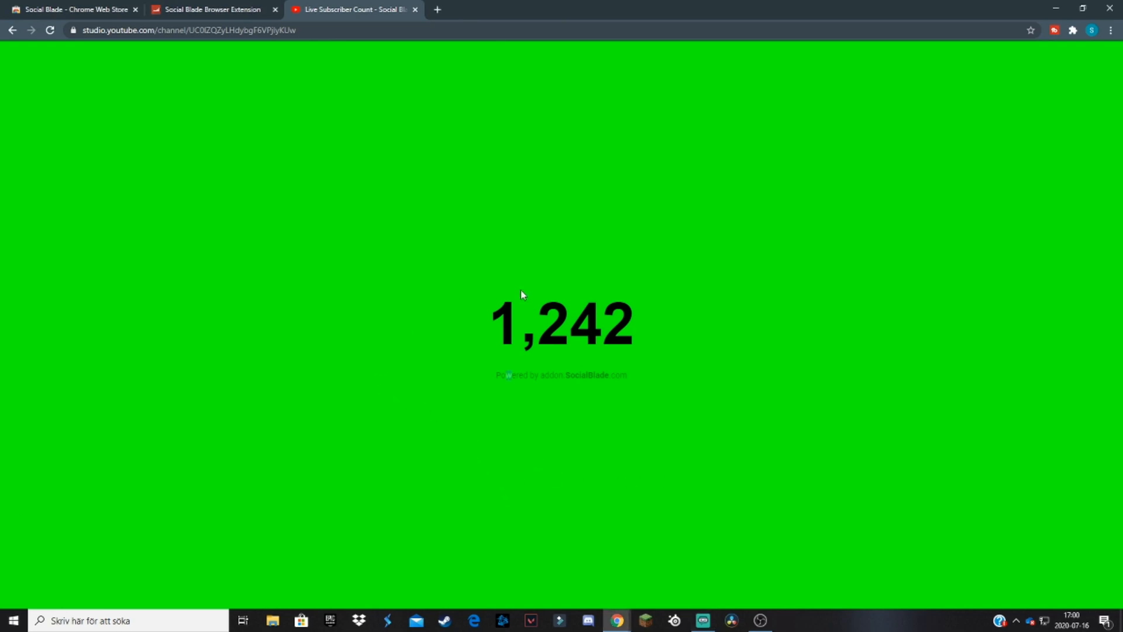
mouse_move(656, 509)
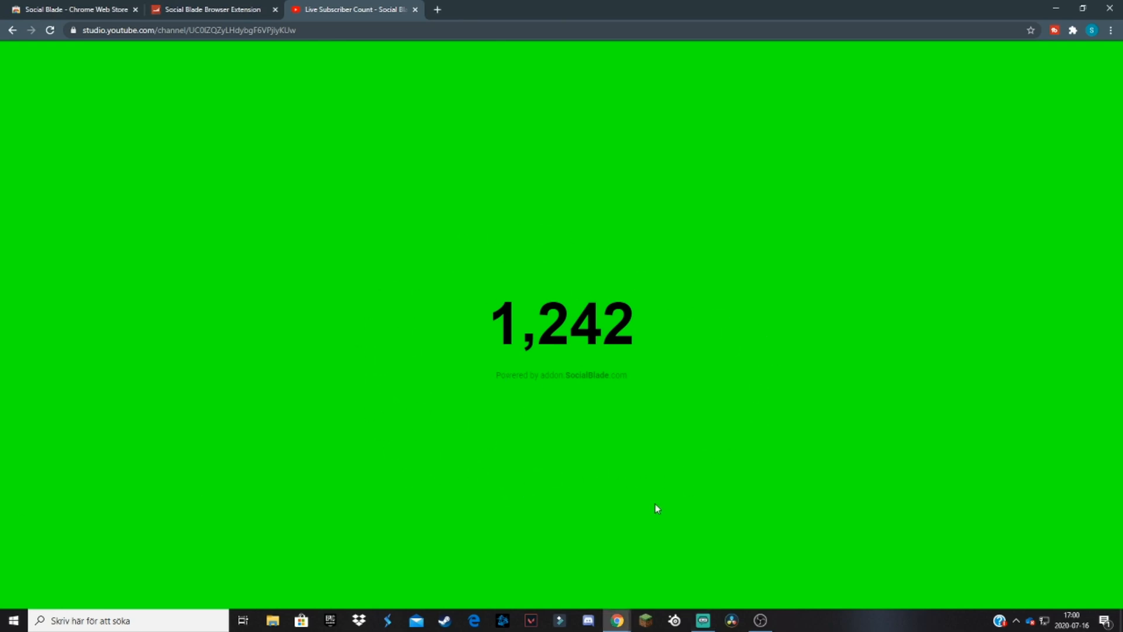
mouse_move(453, 368)
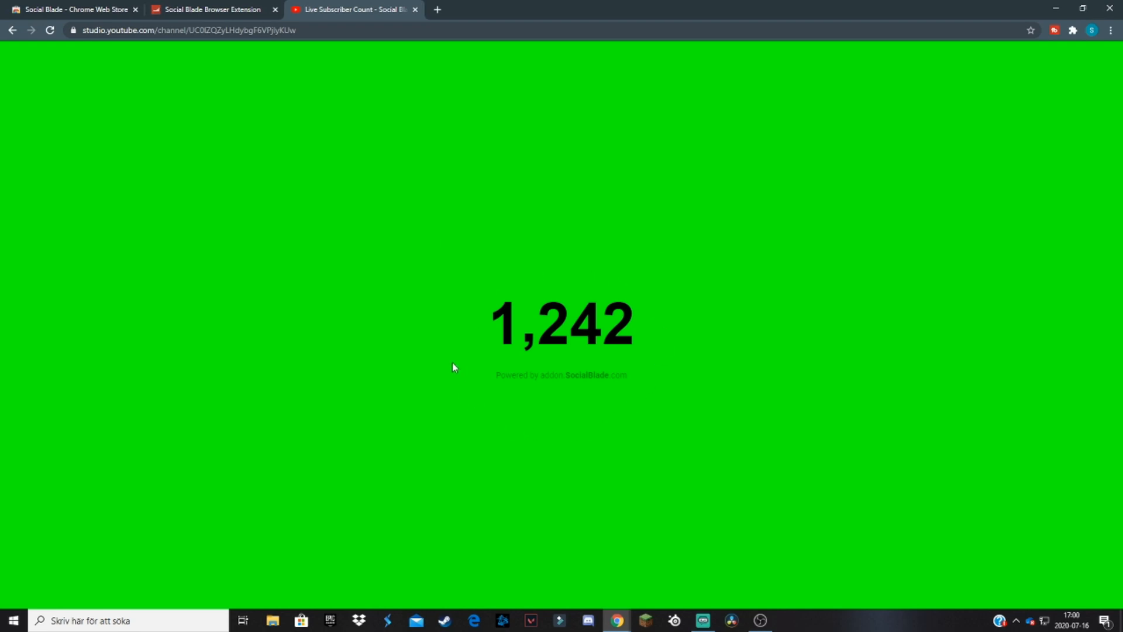
mouse_move(496, 411)
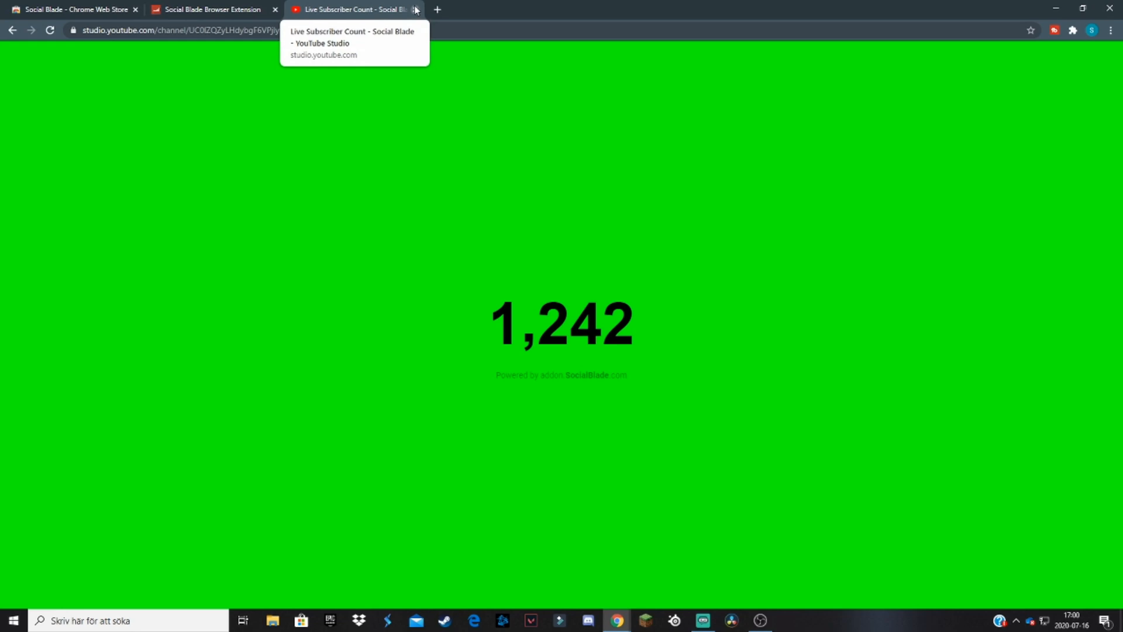
Leave the green-screen counter running and bring OBS Studio to the front.
click(758, 620)
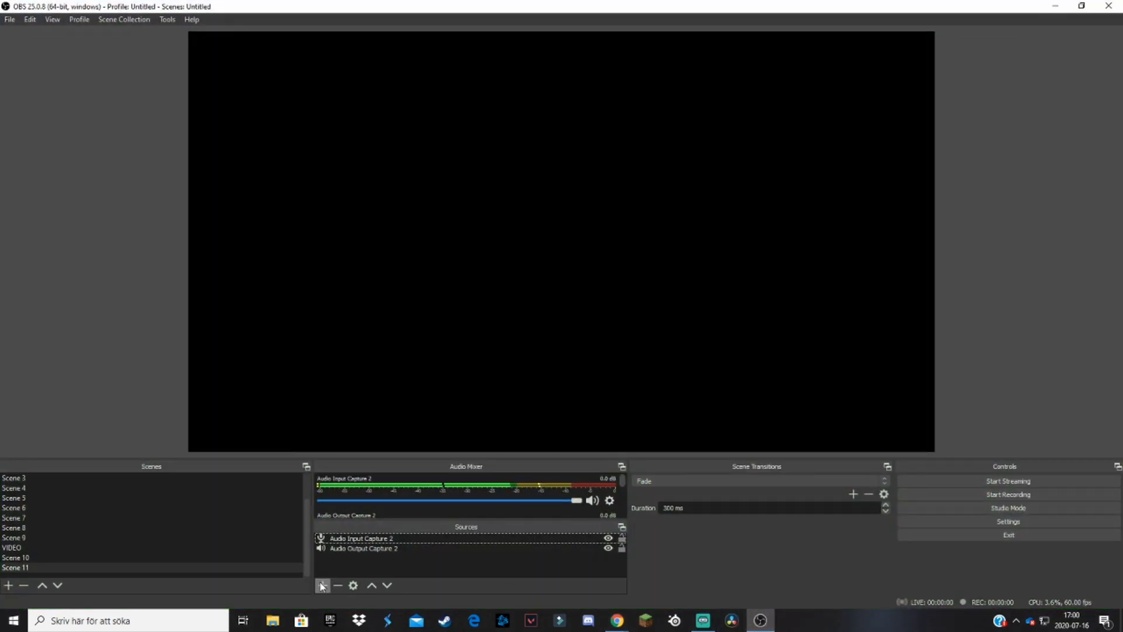
Add a Window Capture source named 'SB Countdown' to the scene.
click(323, 585)
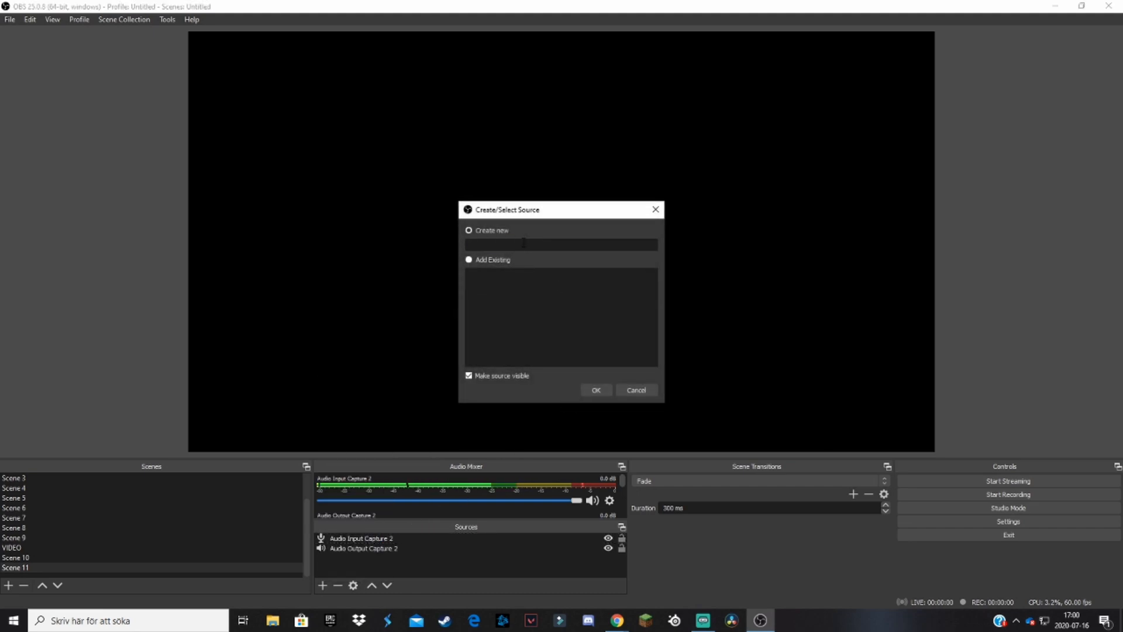
text(SB Coul)
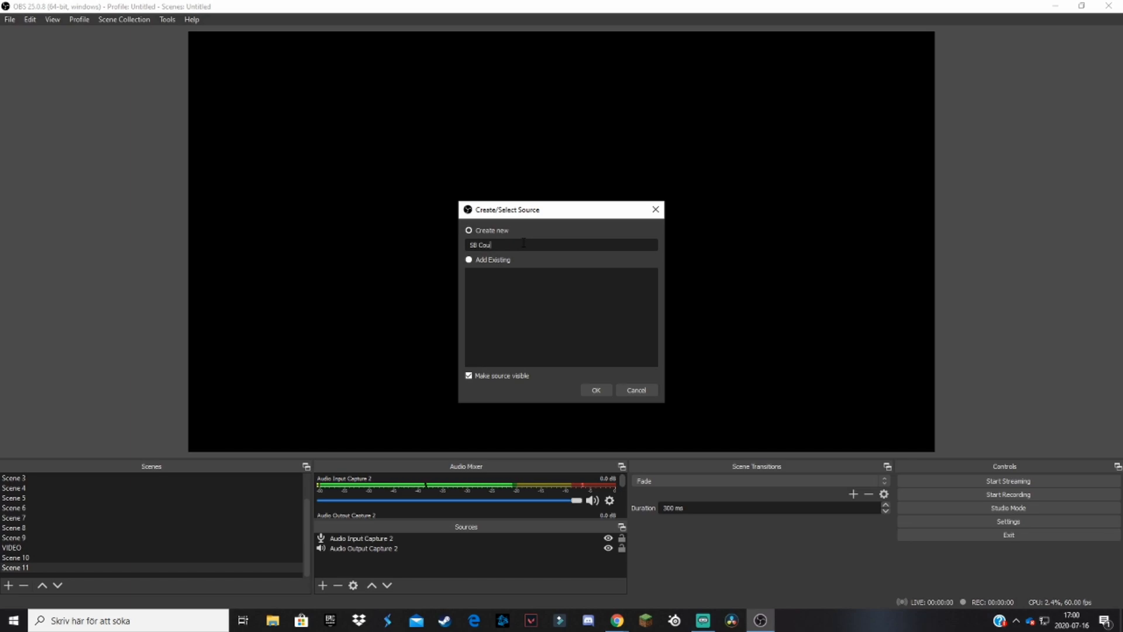
text(ntdown)
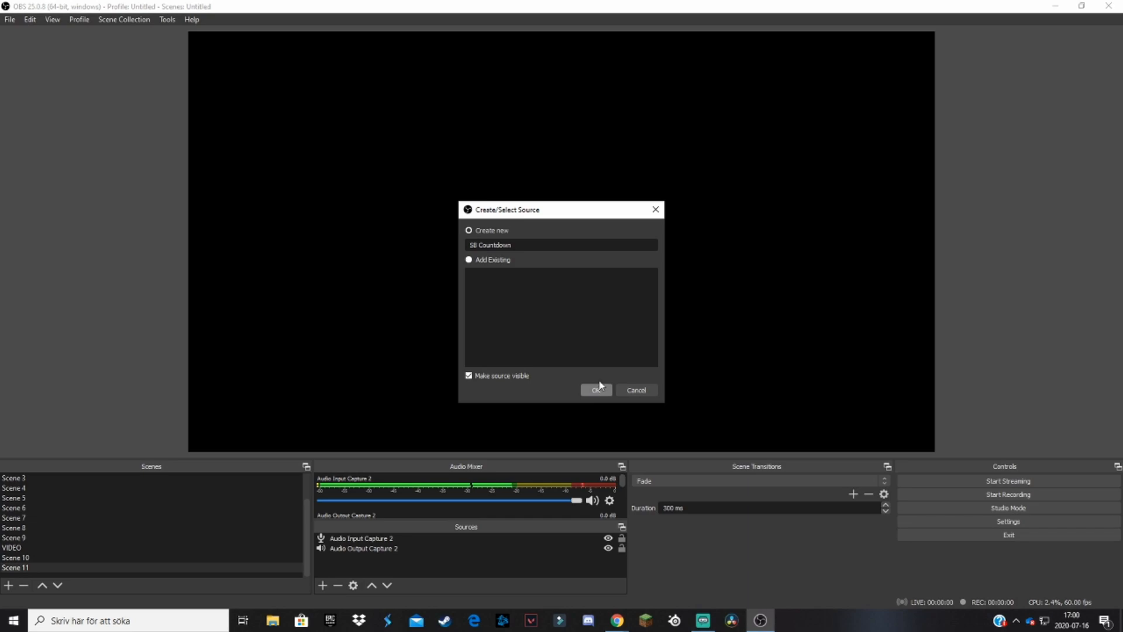
click(597, 389)
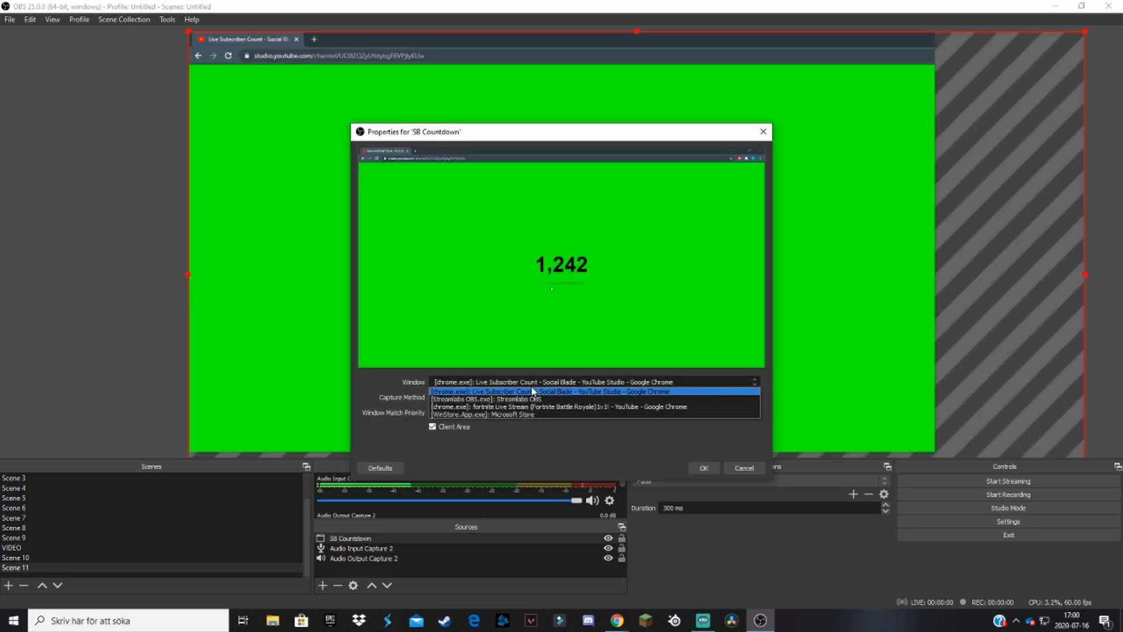
mouse_move(539, 393)
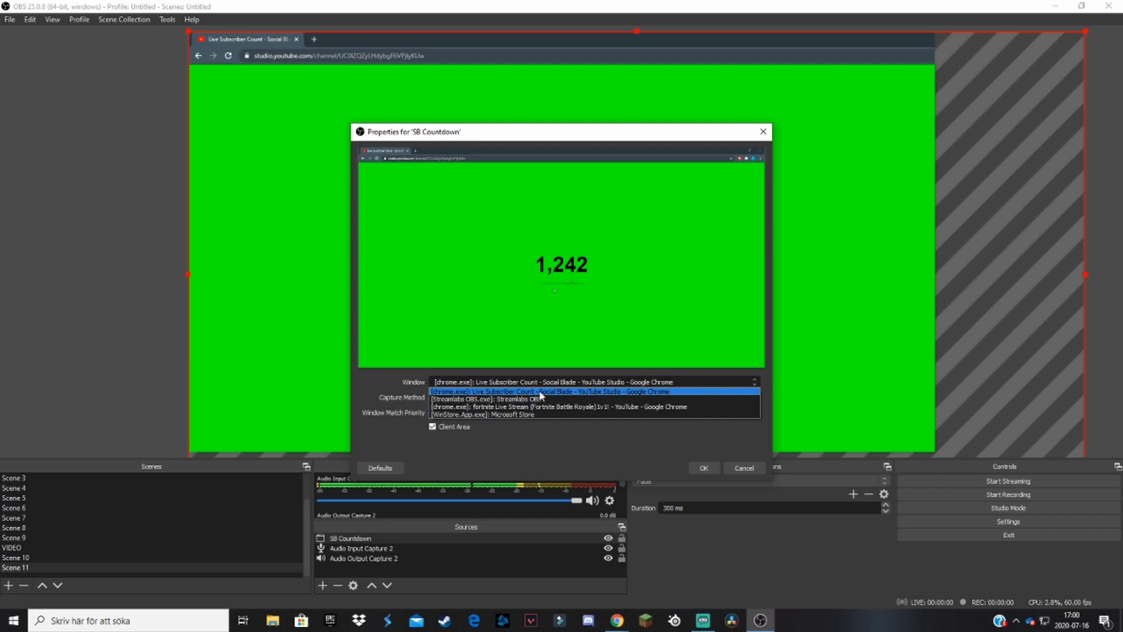
Capture the Chrome Live Subscriber Count window into the SB Countdown source.
click(551, 391)
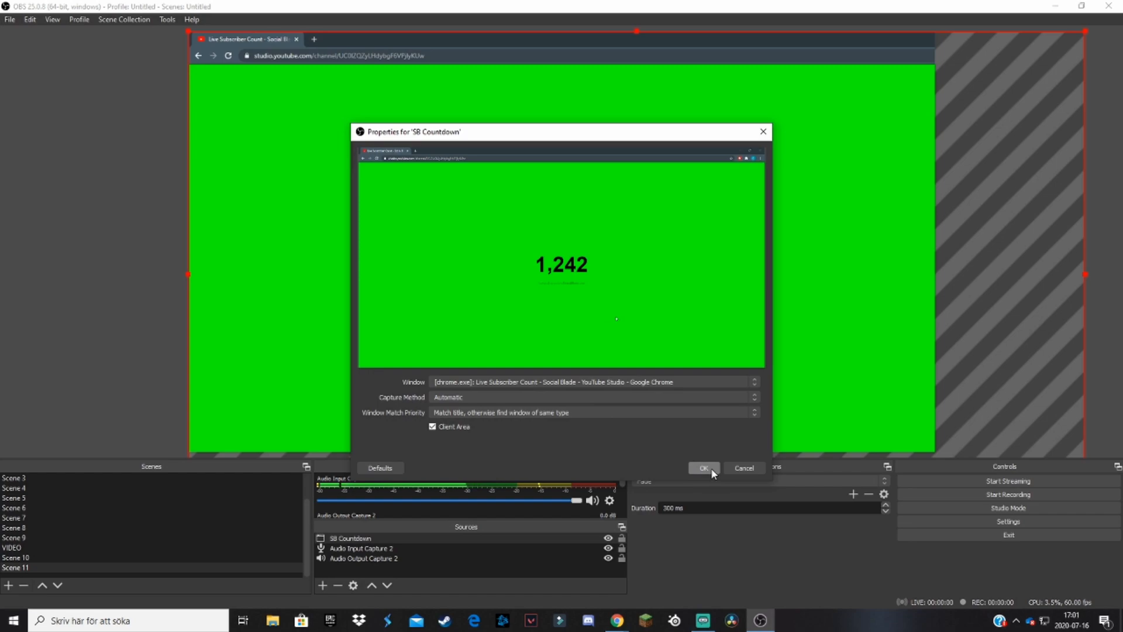
click(702, 468)
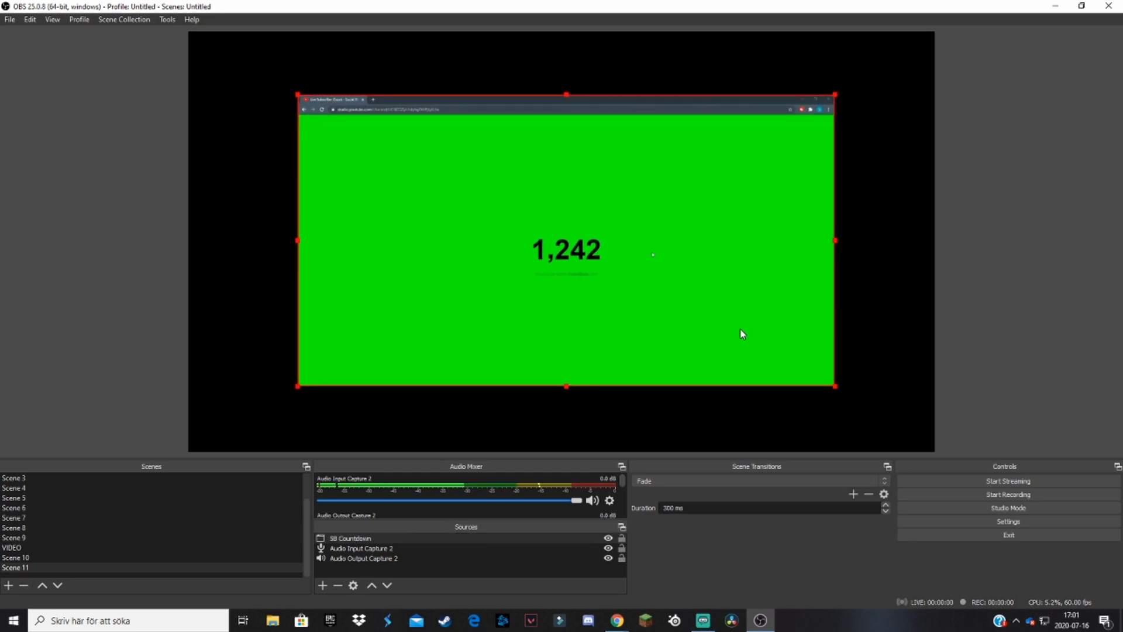
mouse_move(563, 391)
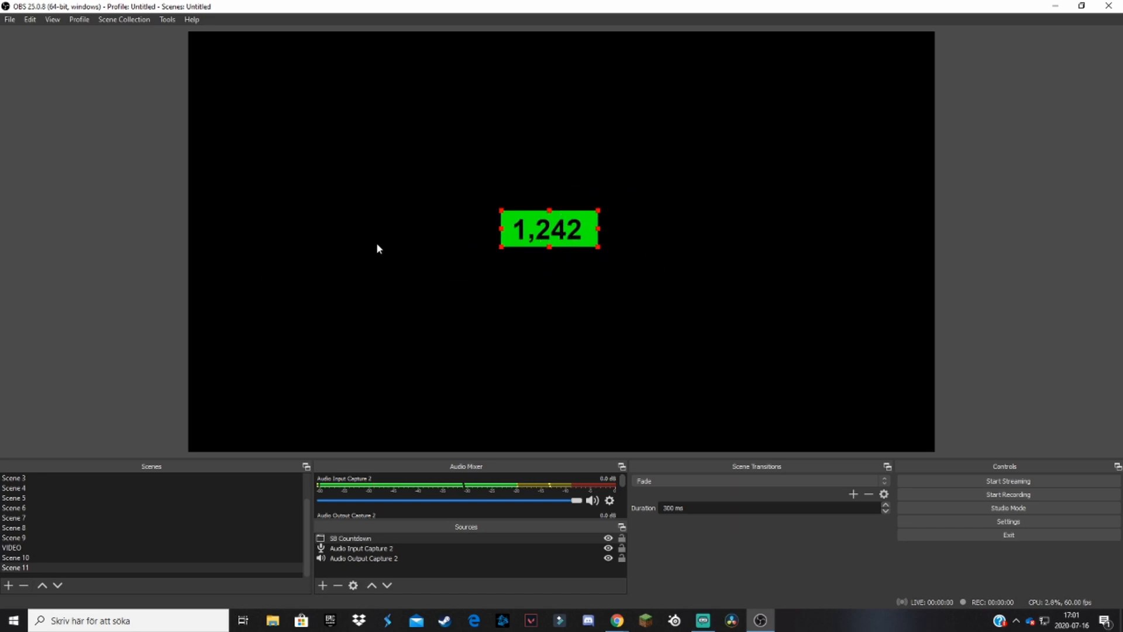
mouse_move(331, 306)
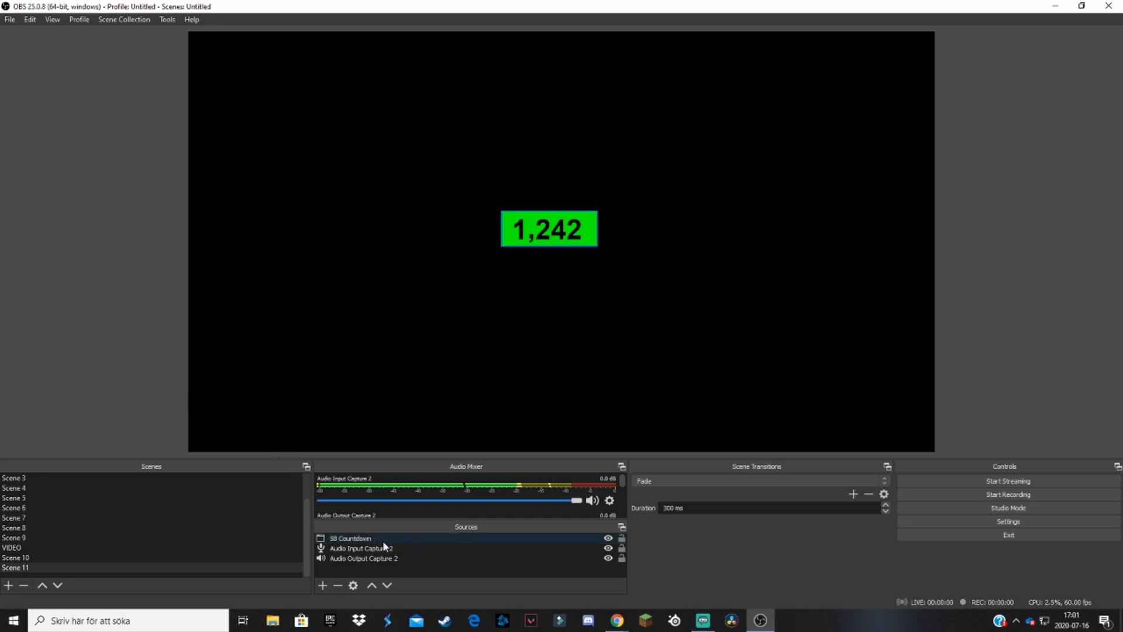
Add a green Chroma Key effect filter to the SB Countdown source.
click(350, 538)
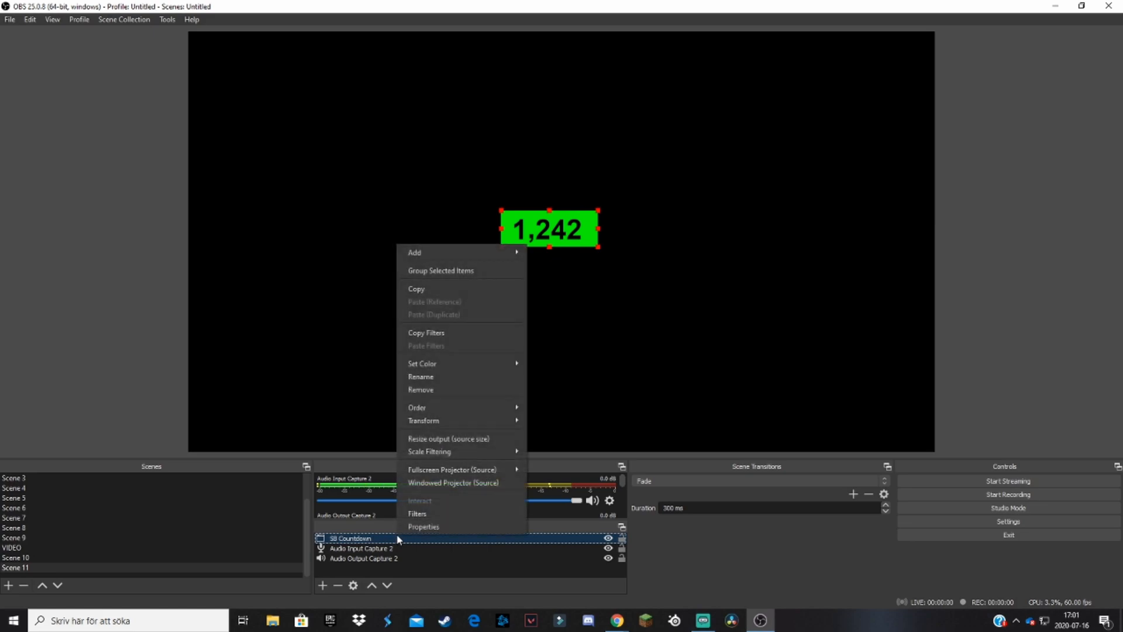
click(416, 512)
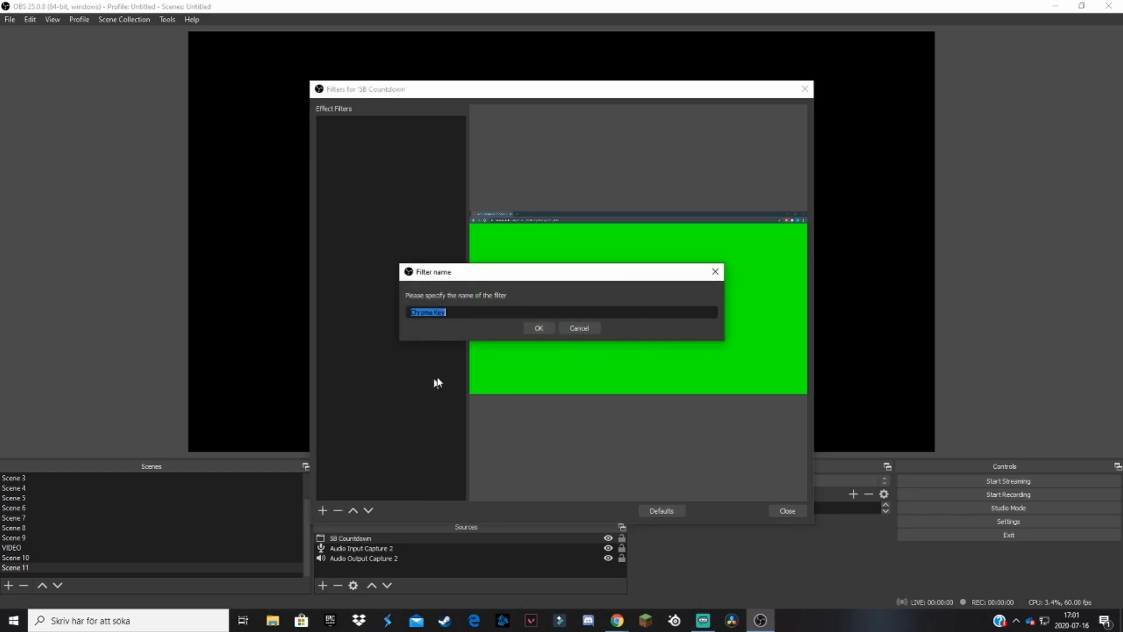
mouse_move(475, 325)
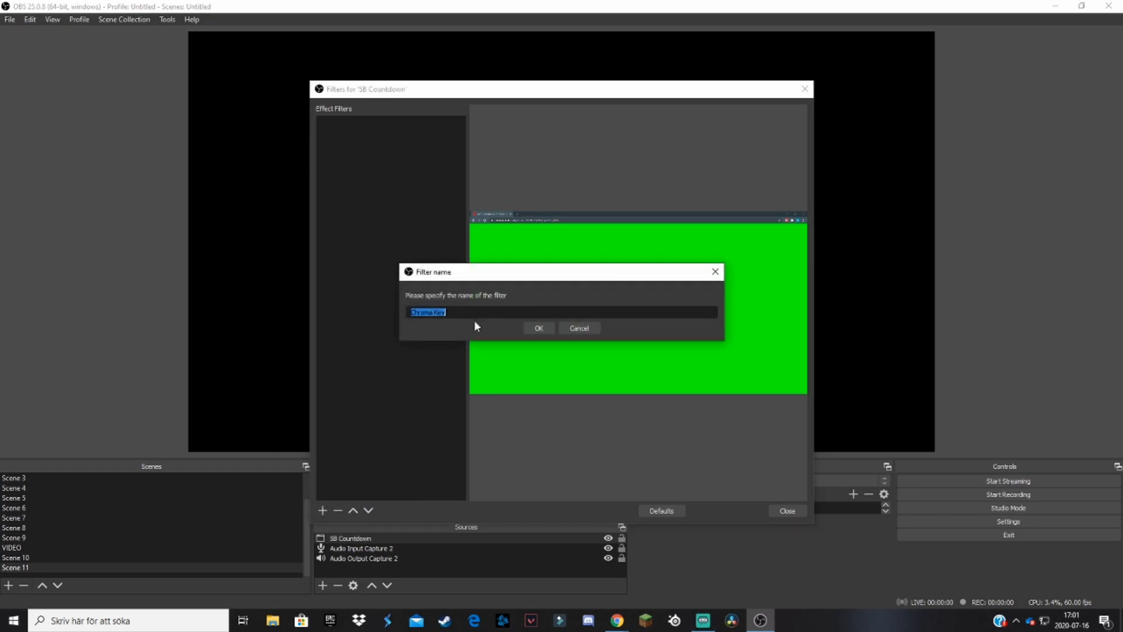
click(539, 328)
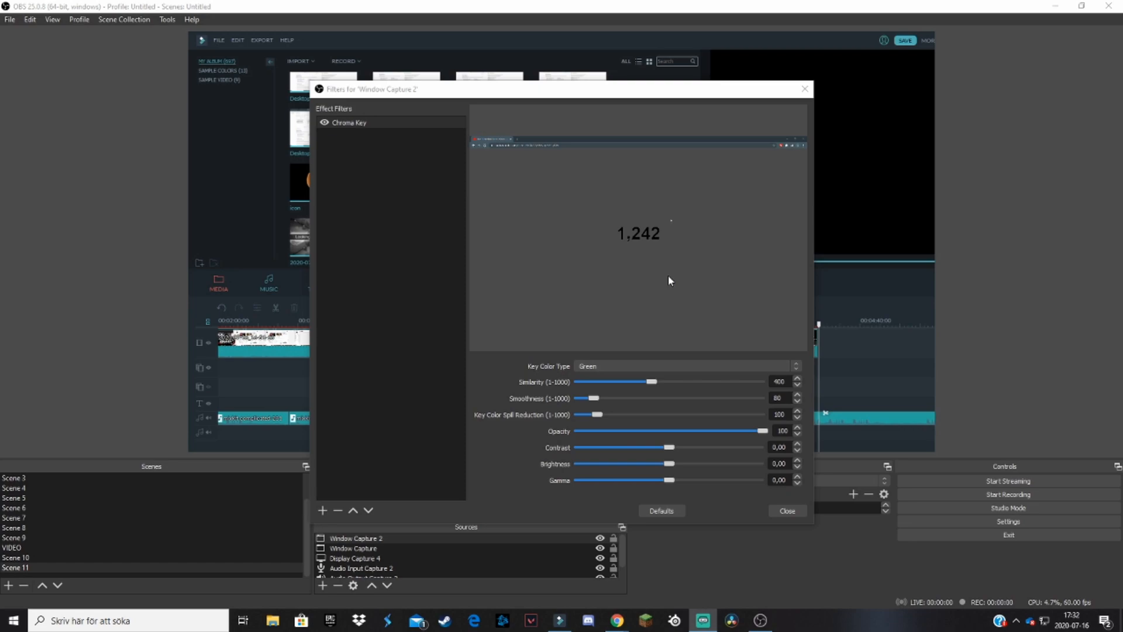
Close the Filters window, leaving only the keyed black 1,242 count in the preview.
click(786, 511)
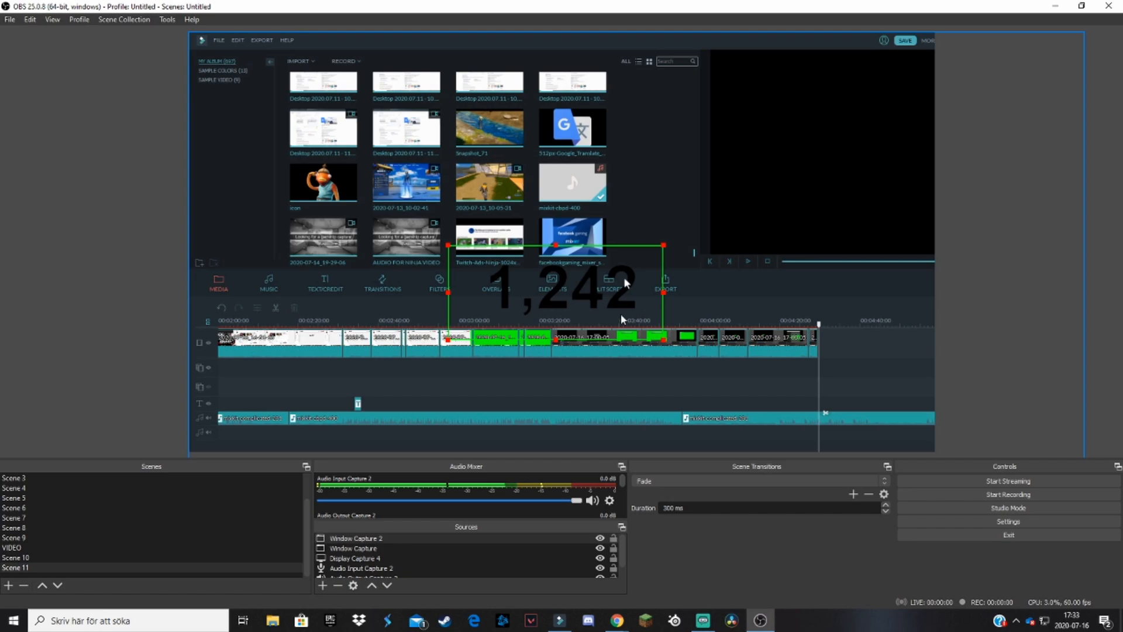
mouse_move(118, 315)
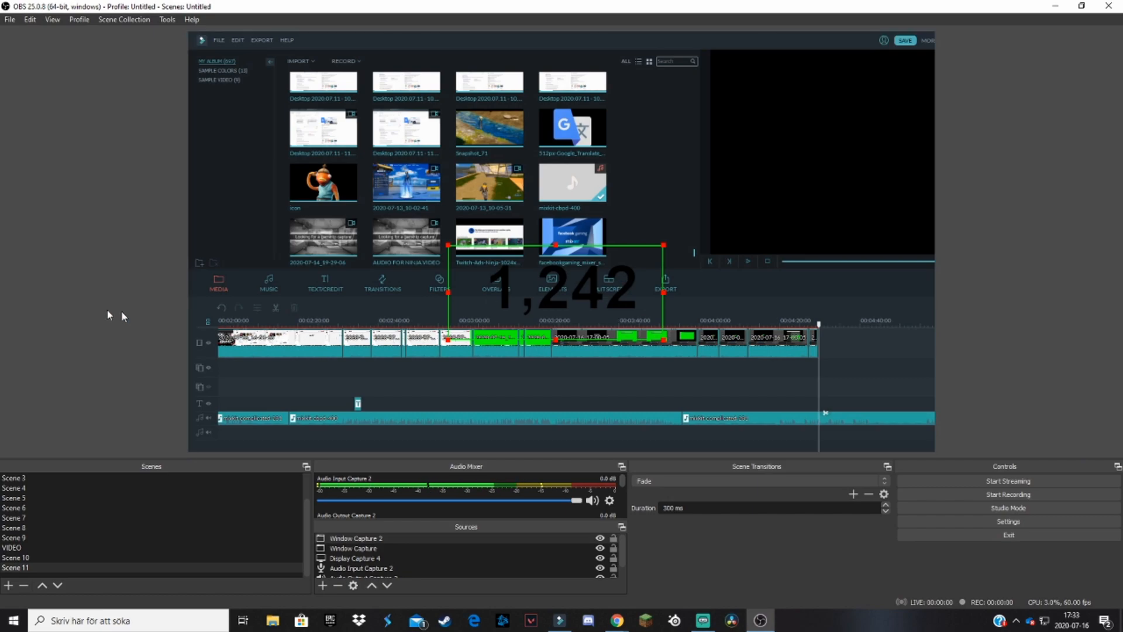